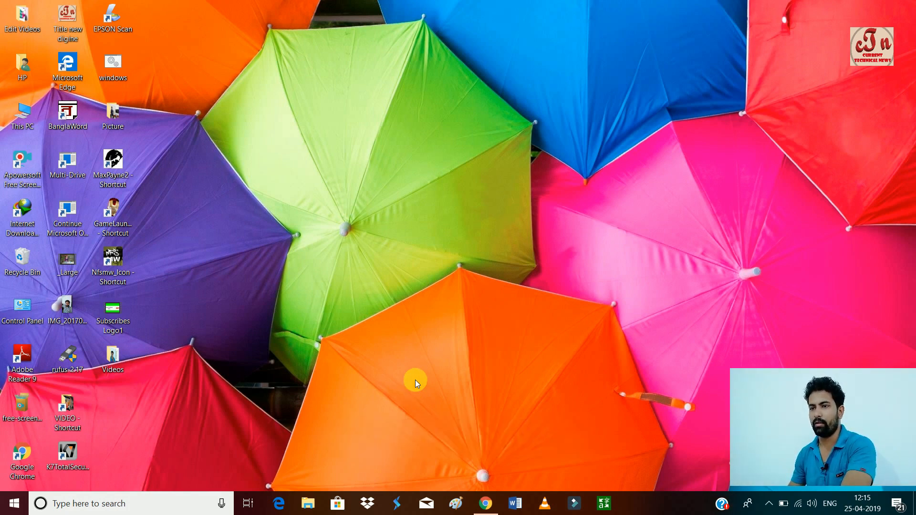
# Refresh the desktop, then select the 29.9 GB CTN (G:) drive and close This PC.
pyautogui.rightClick(416, 383)
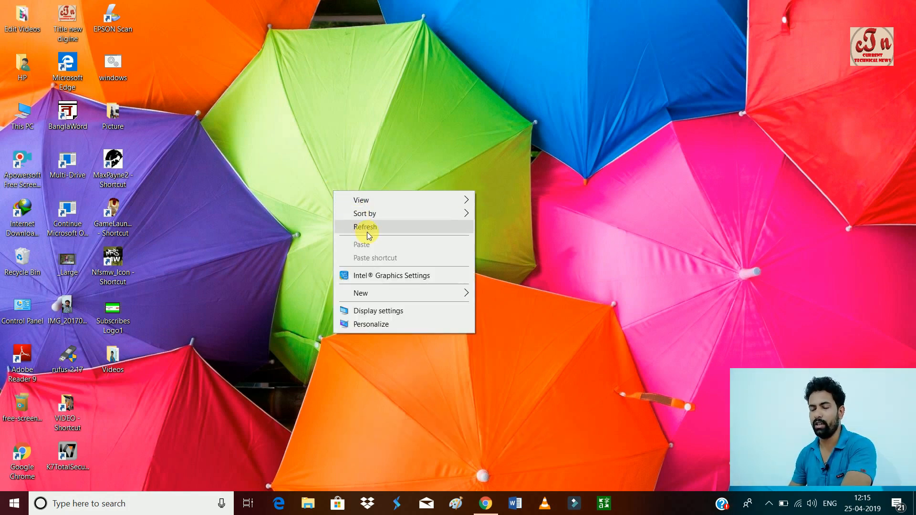
pyautogui.click(365, 227)
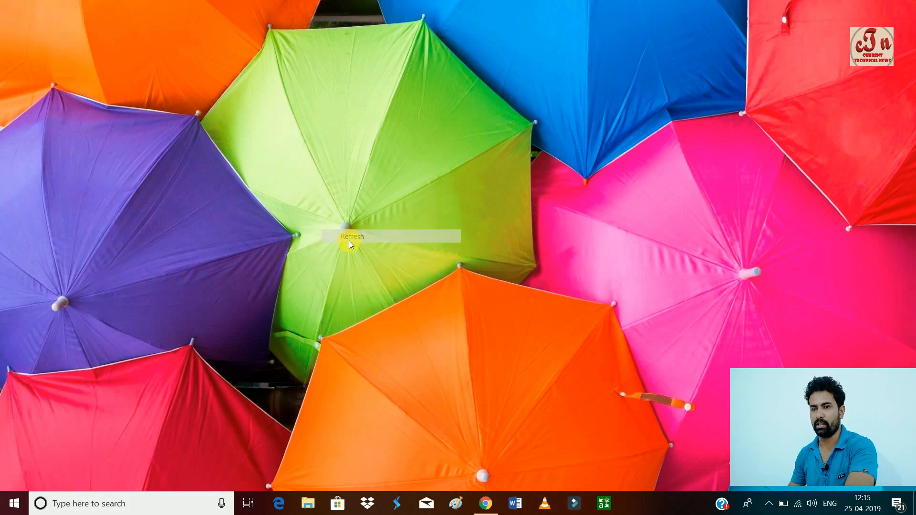
pyautogui.click(350, 240)
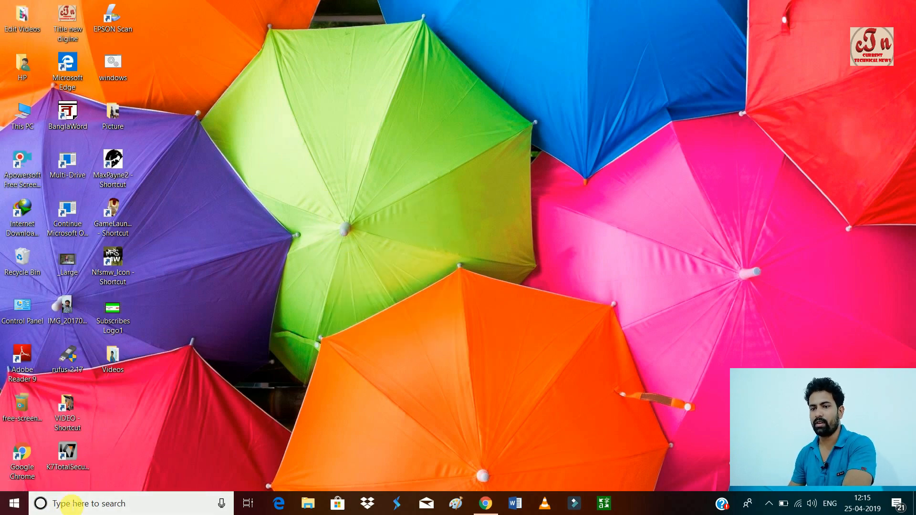
pyautogui.moveTo(175, 154)
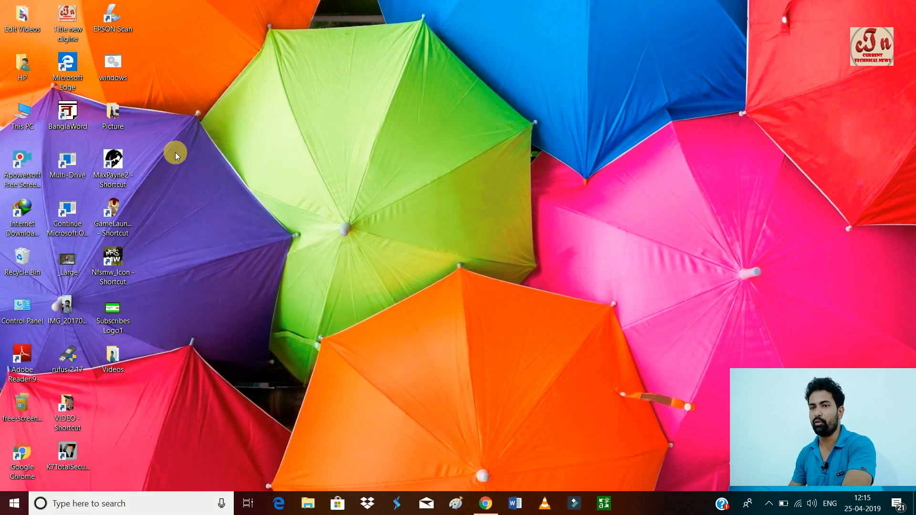
pyautogui.moveTo(331, 94)
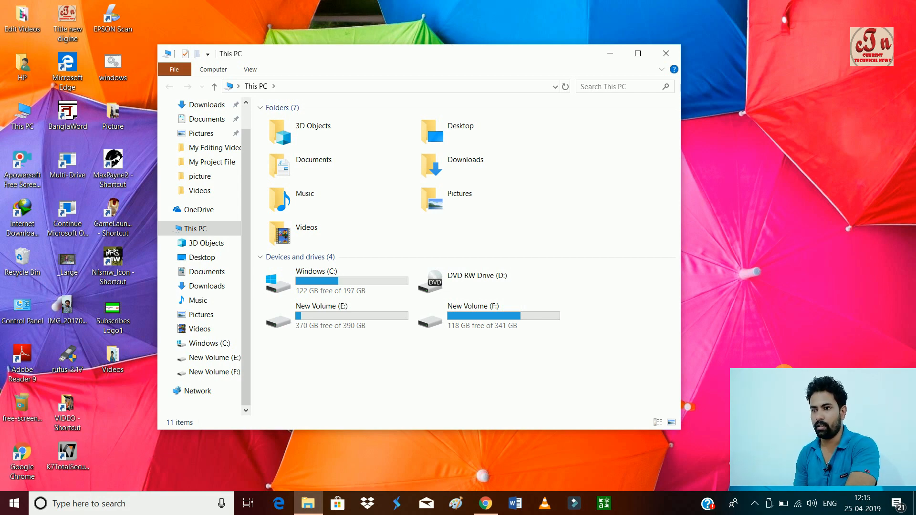
pyautogui.moveTo(786, 363)
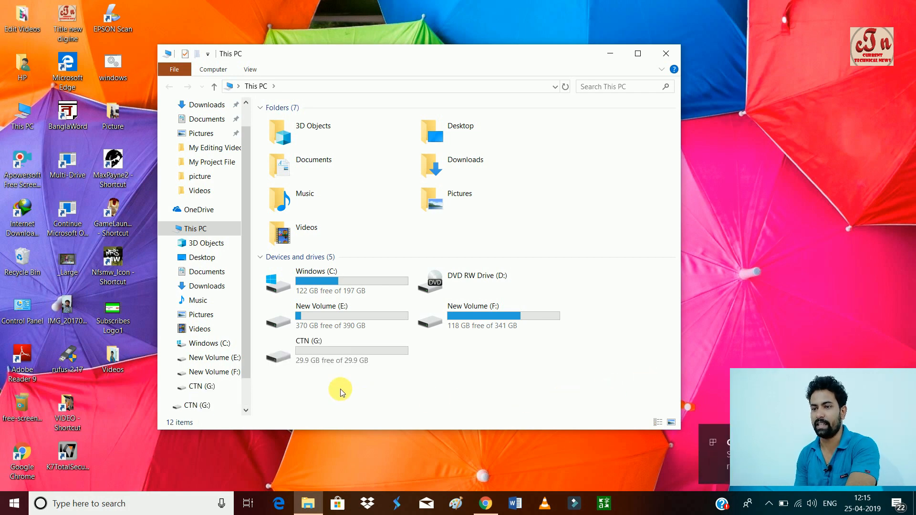
pyautogui.moveTo(303, 345)
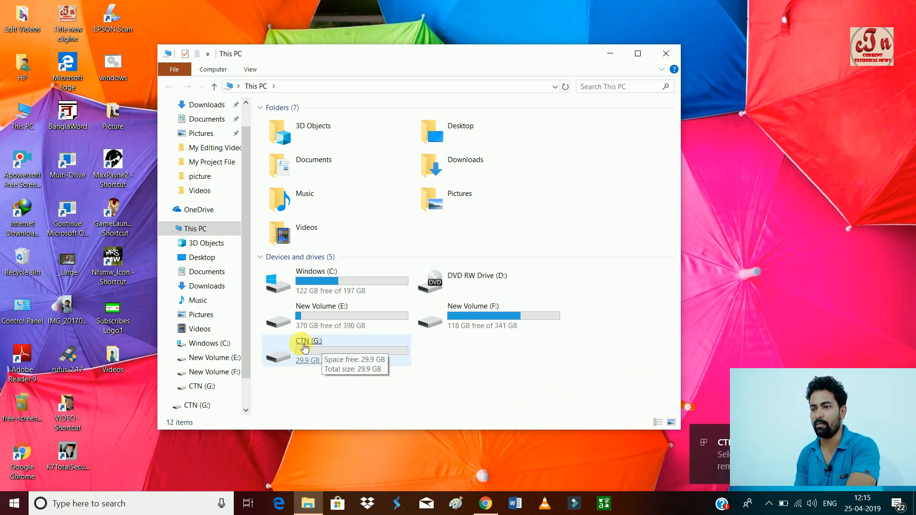
pyautogui.moveTo(352, 371)
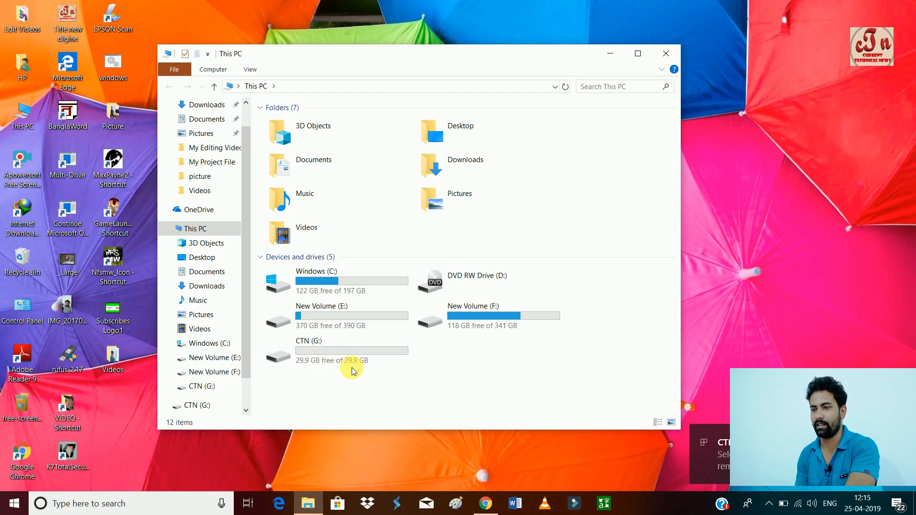
pyautogui.click(314, 351)
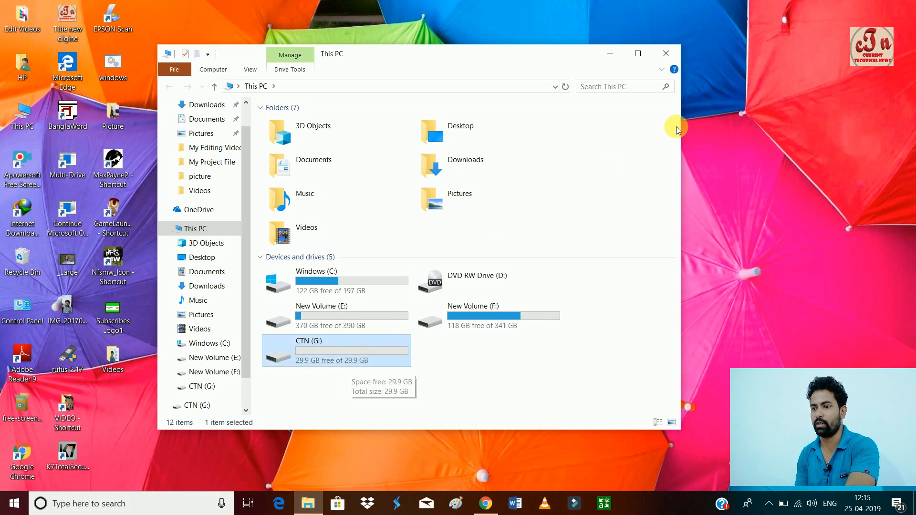
pyautogui.click(666, 53)
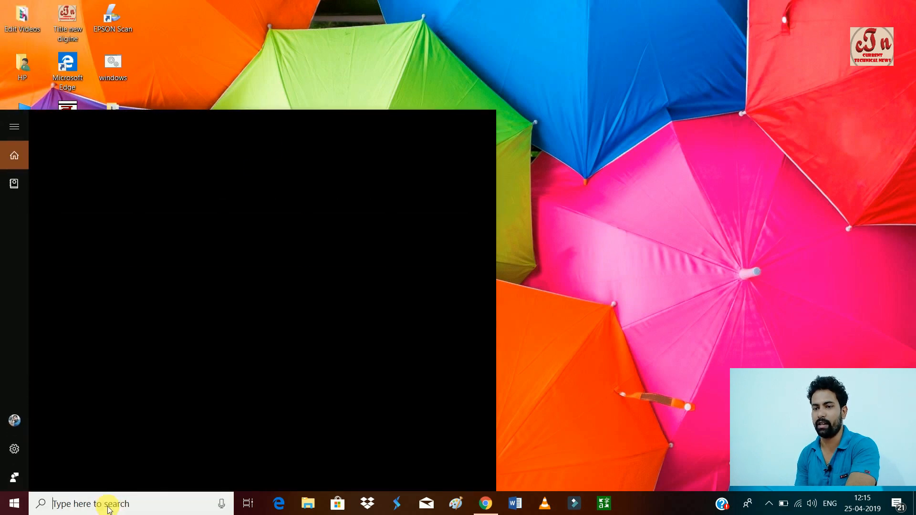
# Search Windows for 'recovery drive' to launch the Recovery Drive app.
pyautogui.click(107, 504)
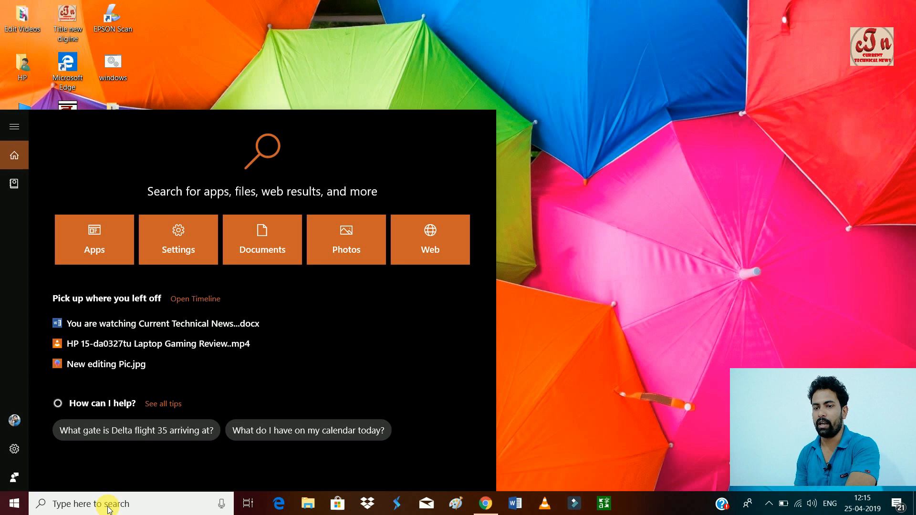
pyautogui.write('r')
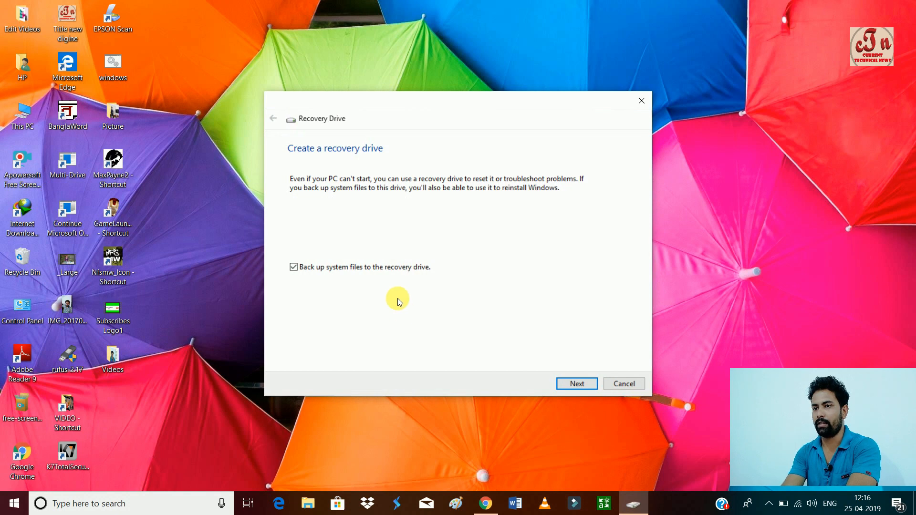
pyautogui.moveTo(563, 351)
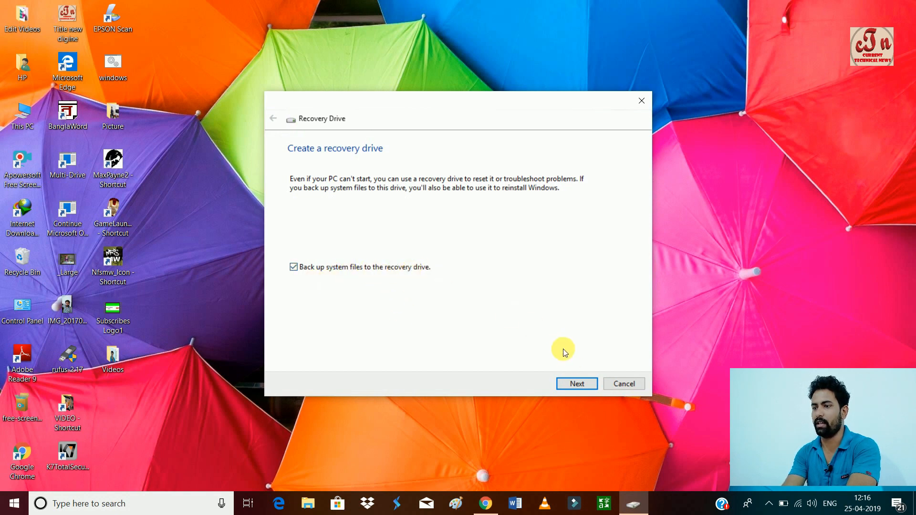
pyautogui.moveTo(334, 304)
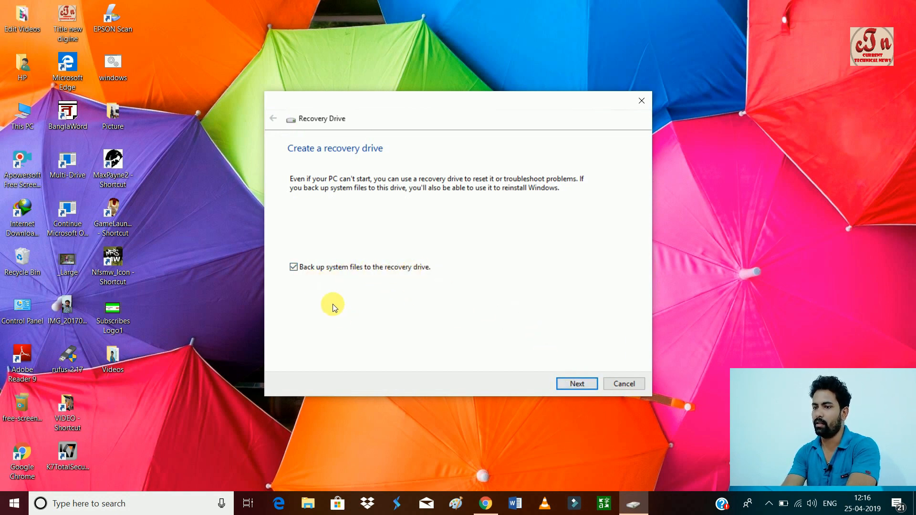
pyautogui.moveTo(381, 180)
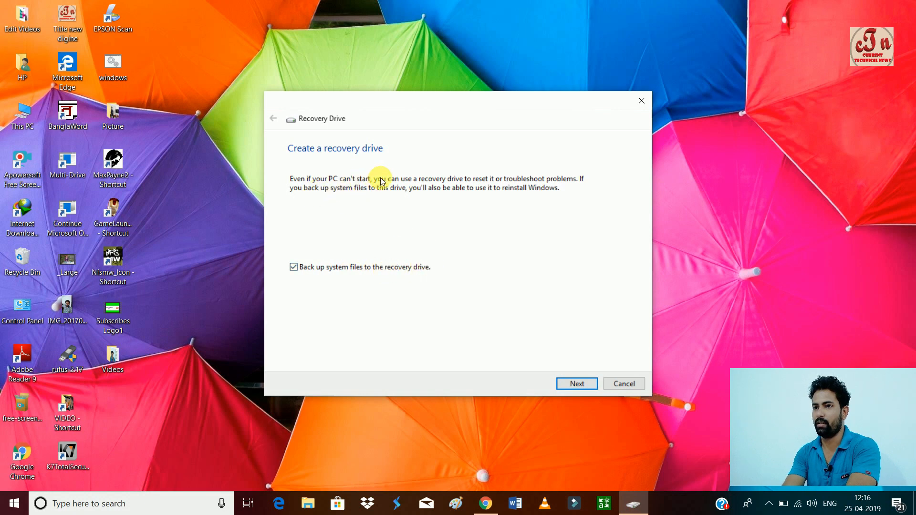
pyautogui.moveTo(523, 180)
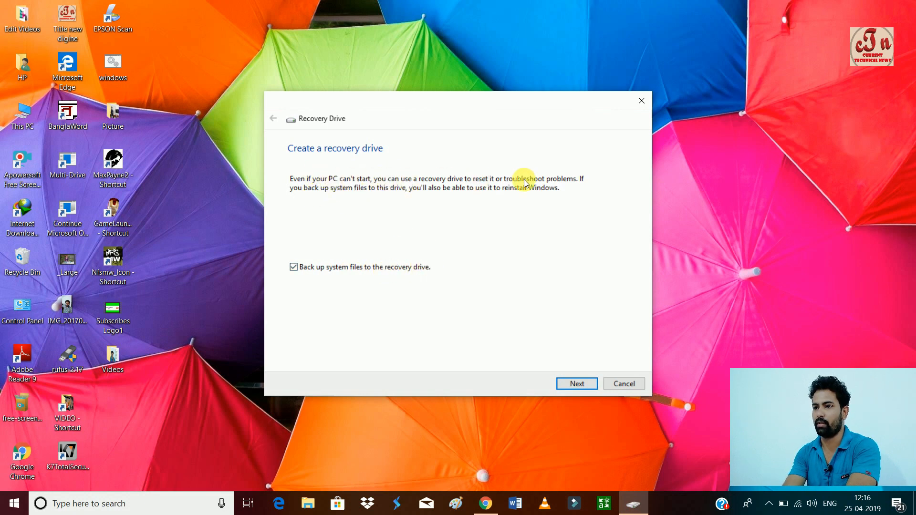
pyautogui.moveTo(419, 197)
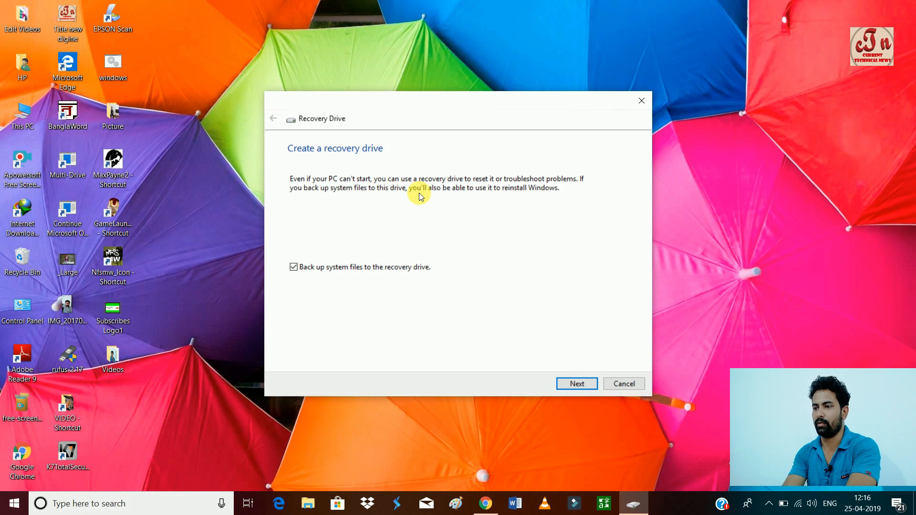
# Advance past the intro page with 'Back up system files to the recovery drive' kept checked.
pyautogui.click(577, 383)
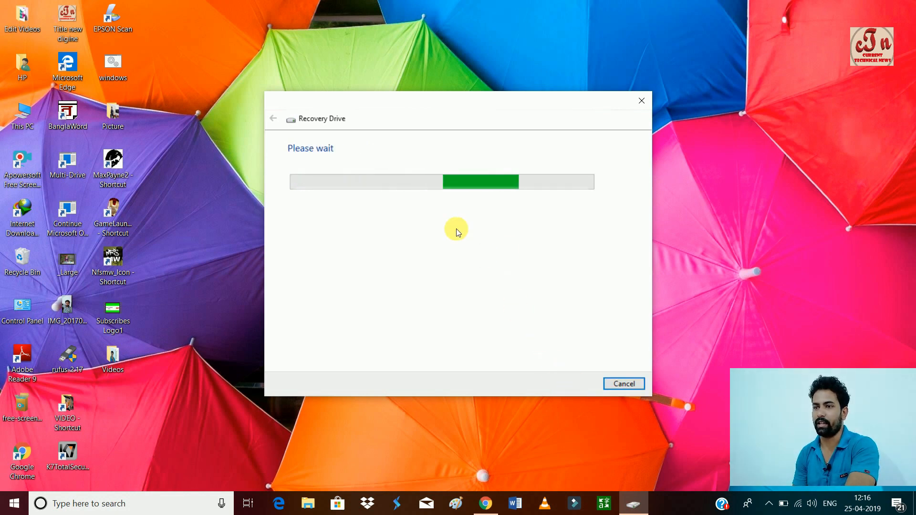
pyautogui.moveTo(321, 207)
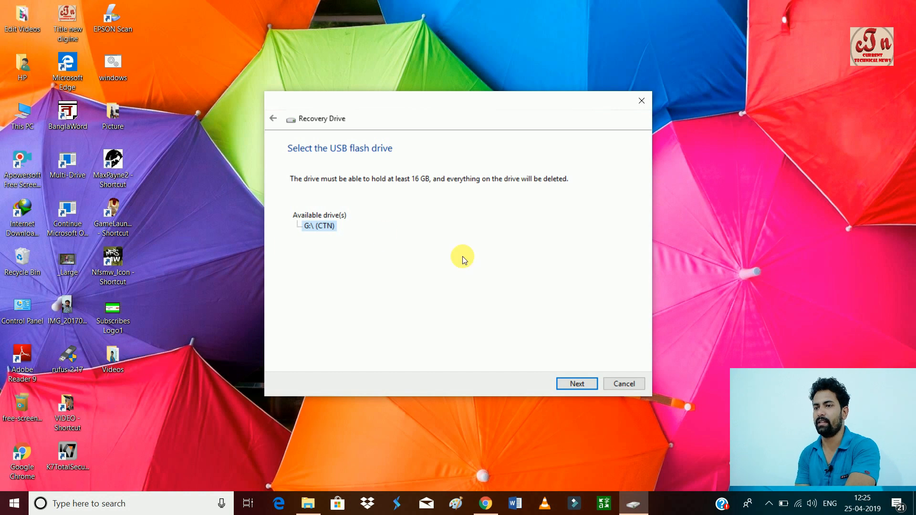
pyautogui.moveTo(305, 168)
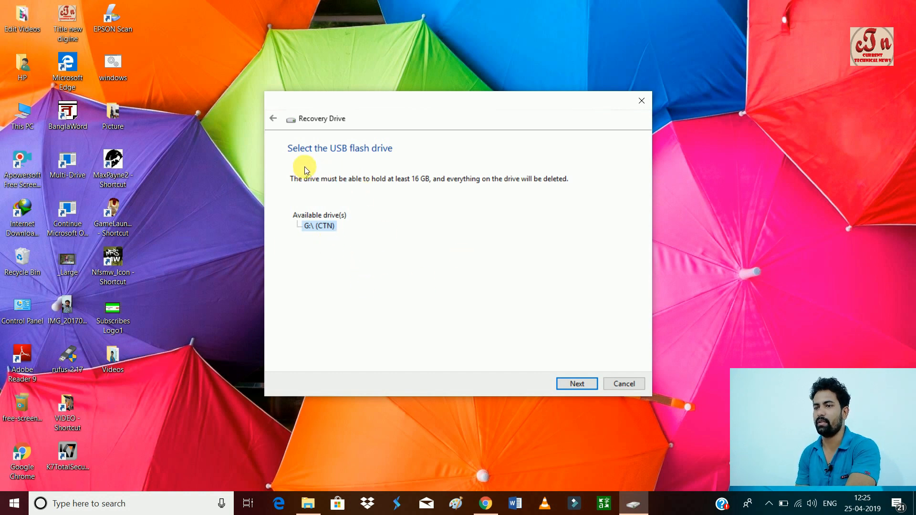
pyautogui.moveTo(429, 203)
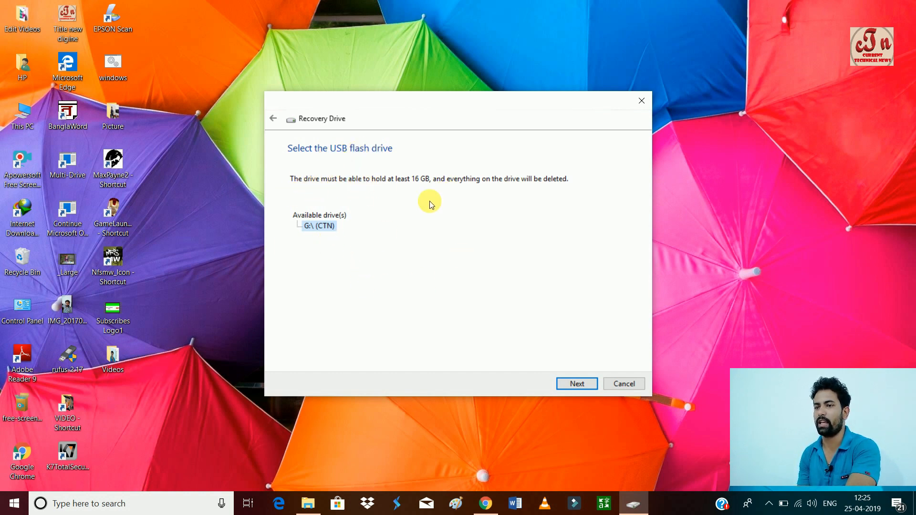
pyautogui.moveTo(359, 192)
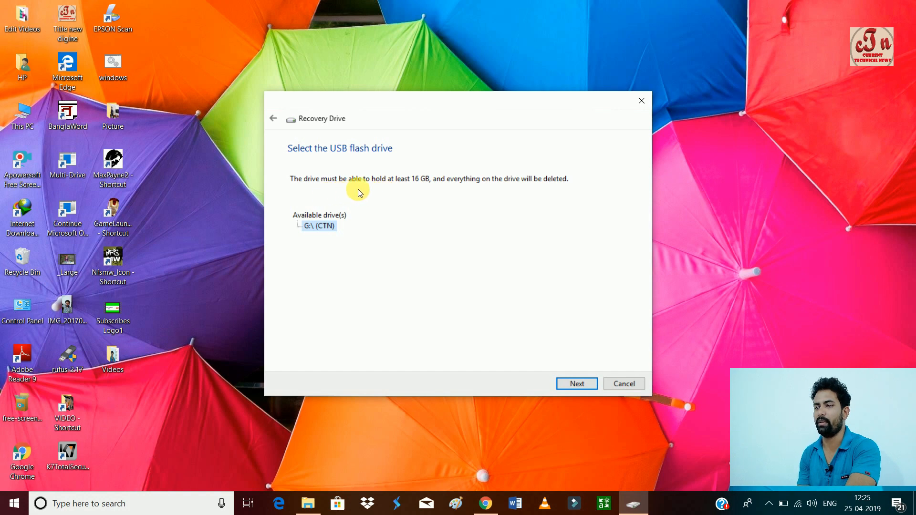
pyautogui.moveTo(509, 188)
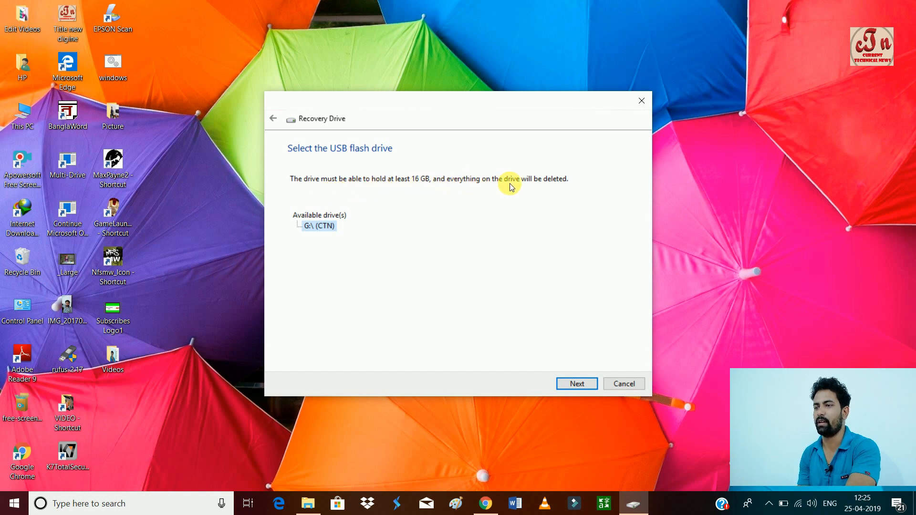
pyautogui.moveTo(360, 270)
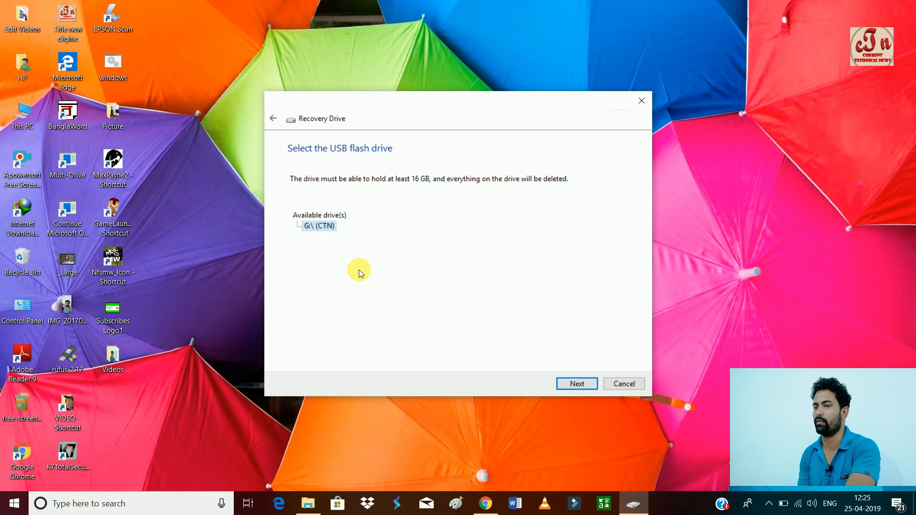
pyautogui.moveTo(581, 390)
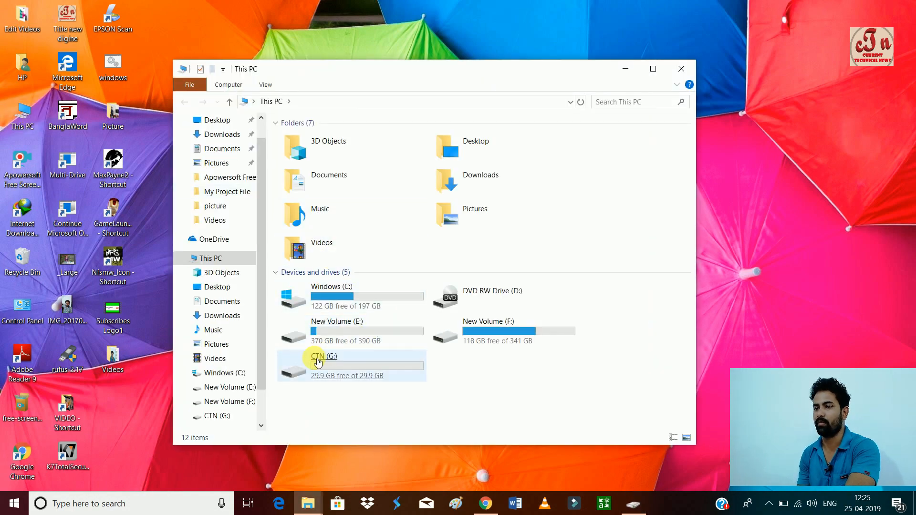
pyautogui.moveTo(682, 64)
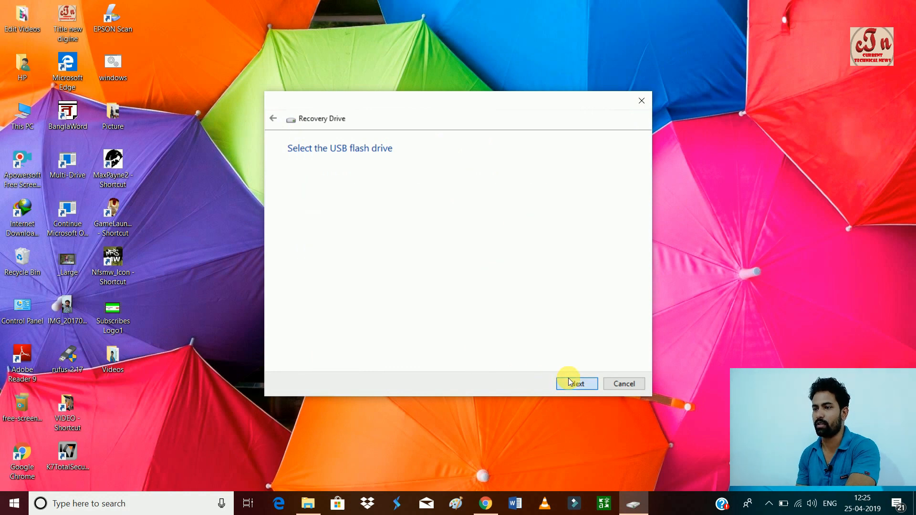
# Confirm G:\ (CTN) as the target drive and proceed to the Create warning page.
pyautogui.click(577, 384)
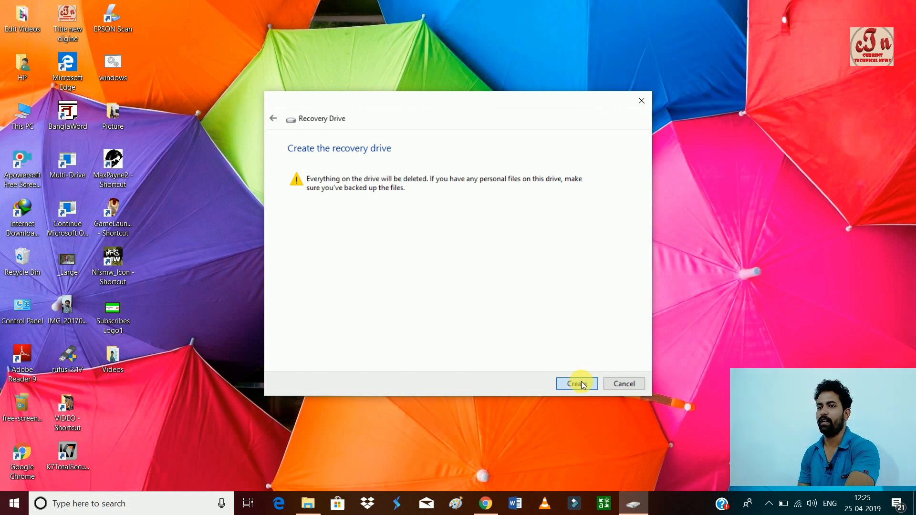
# Create the recovery drive, erasing CTN, and refresh the desktop while it formats.
pyautogui.click(577, 384)
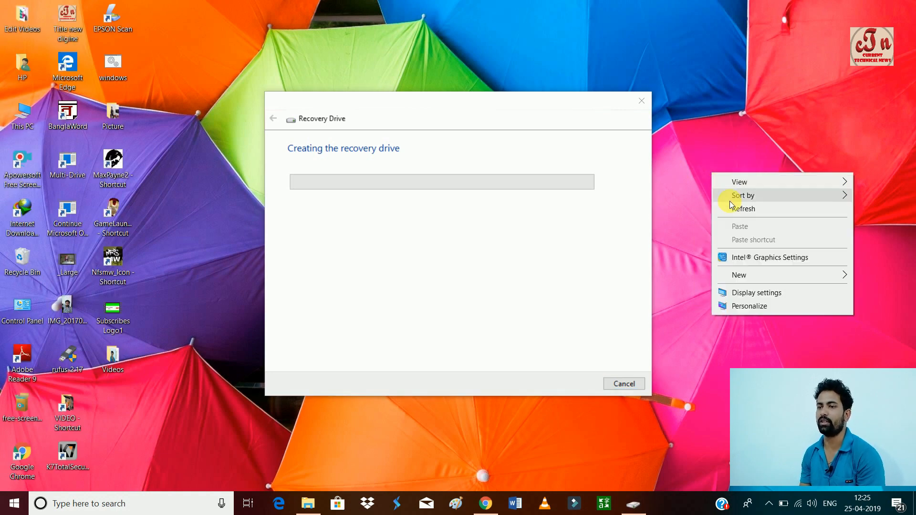
pyautogui.click(730, 199)
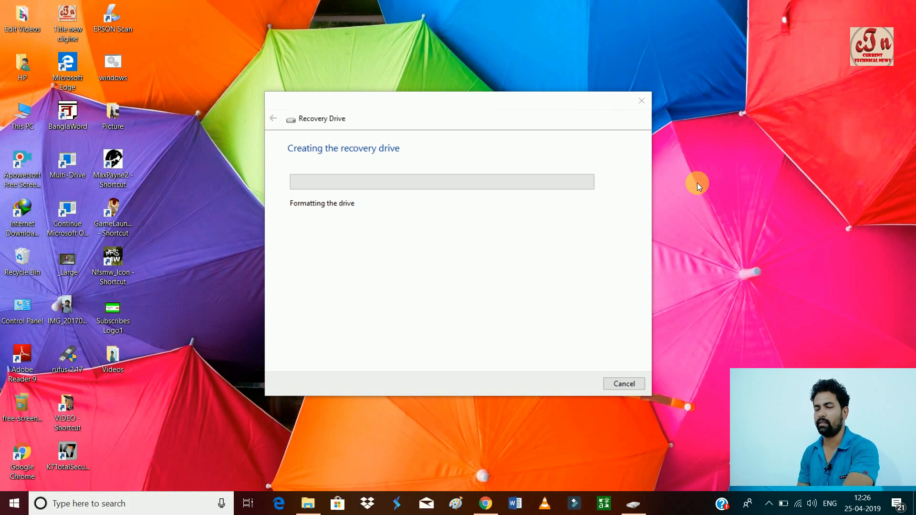
pyautogui.moveTo(332, 207)
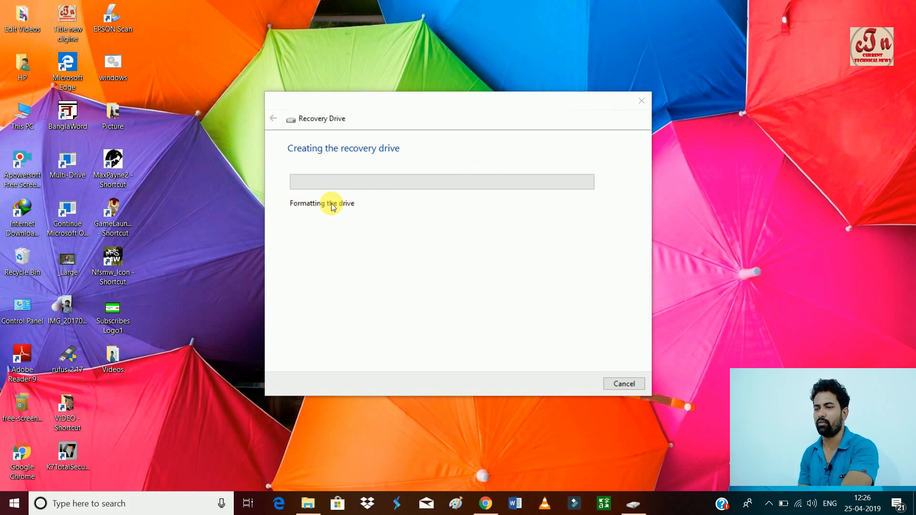
pyautogui.moveTo(338, 164)
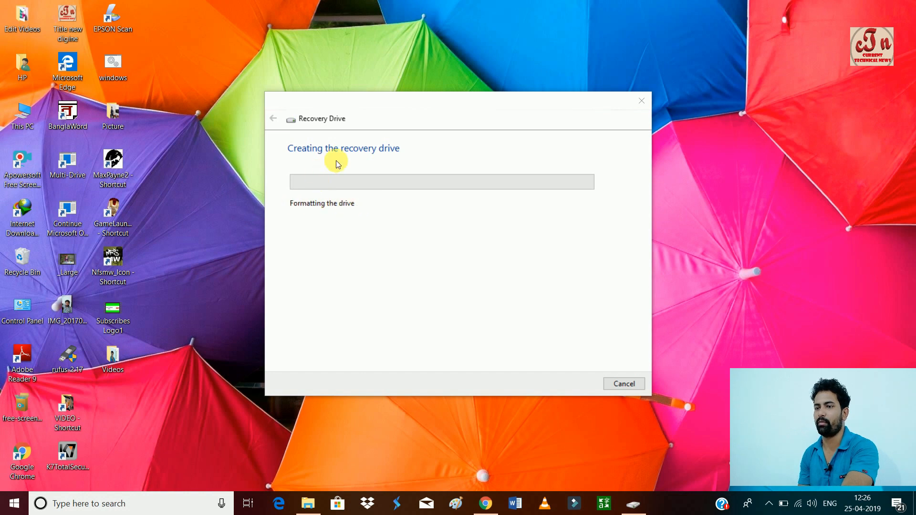
pyautogui.moveTo(310, 217)
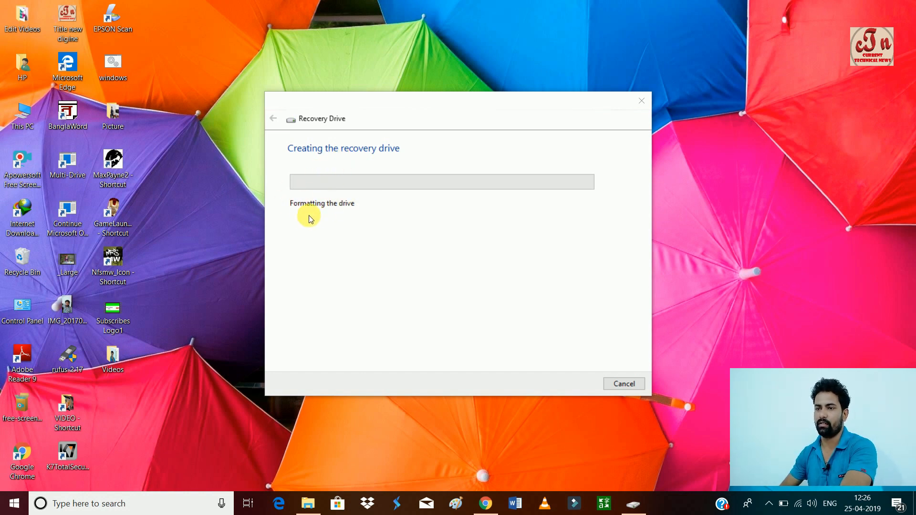
pyautogui.moveTo(312, 210)
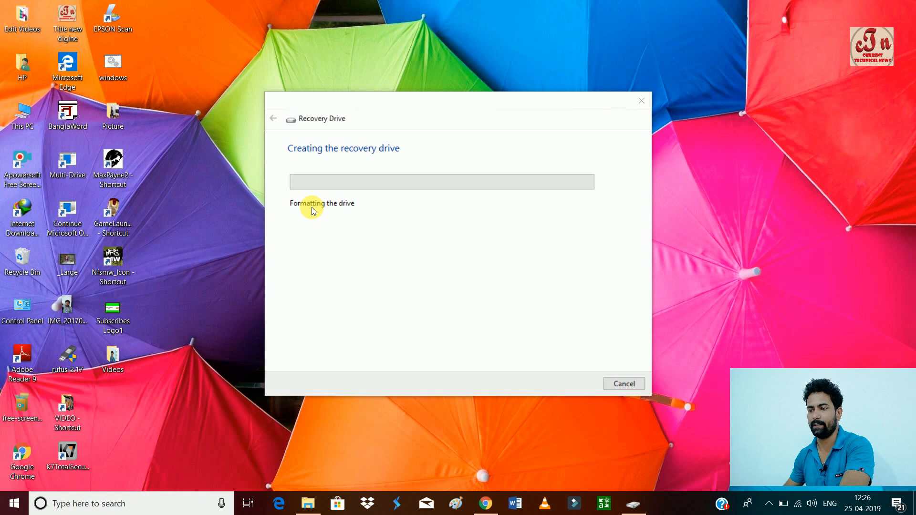
pyautogui.moveTo(366, 214)
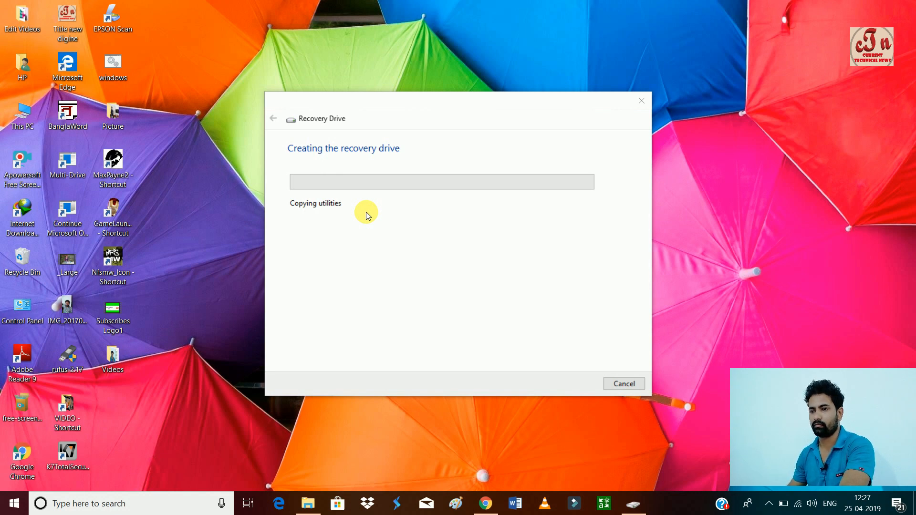
pyautogui.moveTo(309, 215)
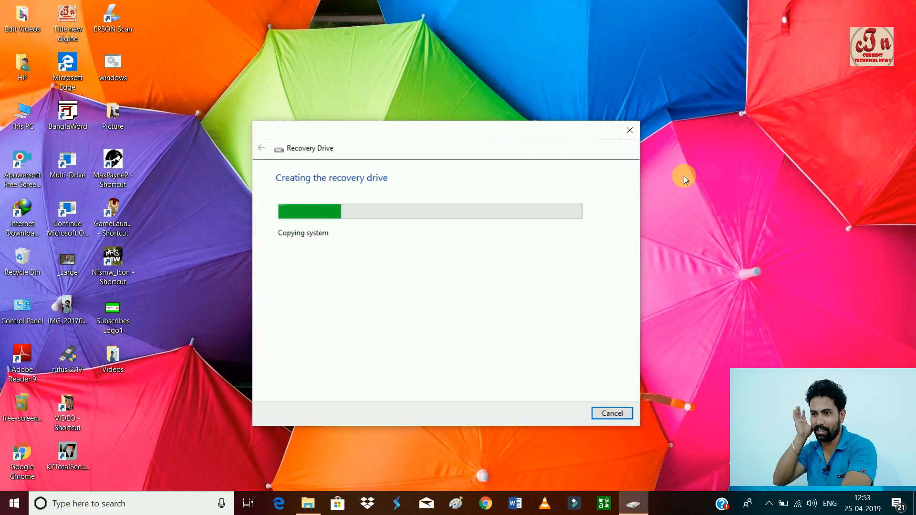
# Refresh the desktop from its right-click menu while system files are copying.
pyautogui.rightClick(684, 179)
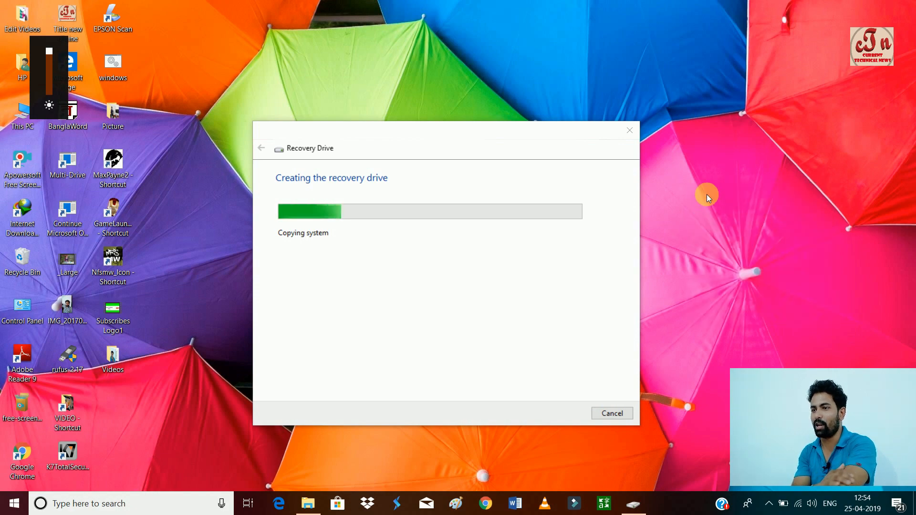
pyautogui.moveTo(711, 225)
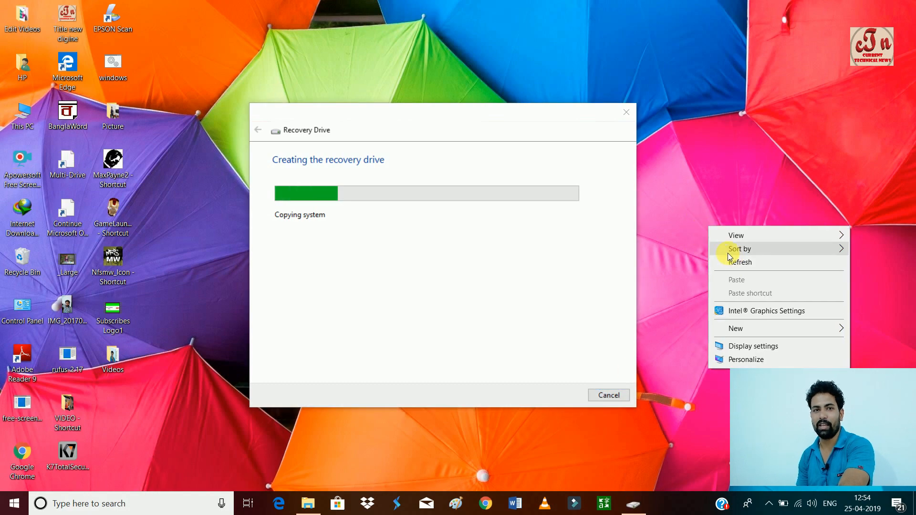
pyautogui.click(697, 219)
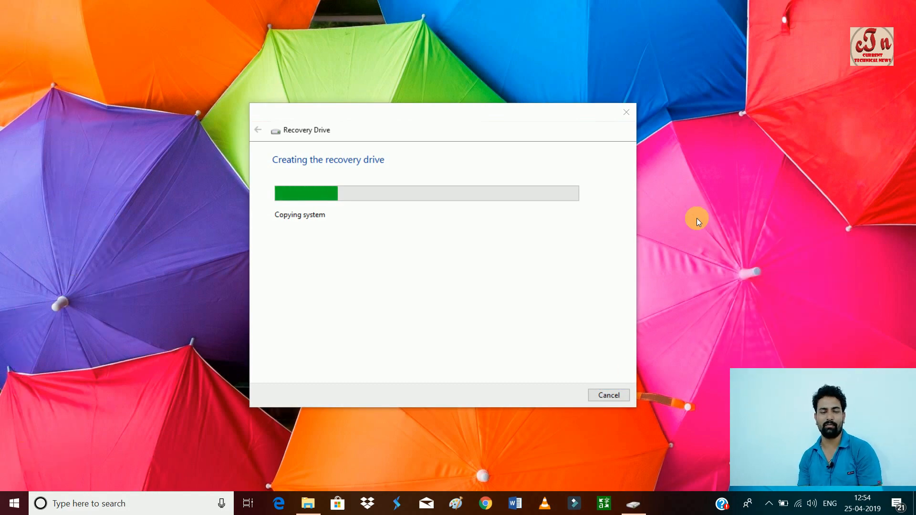